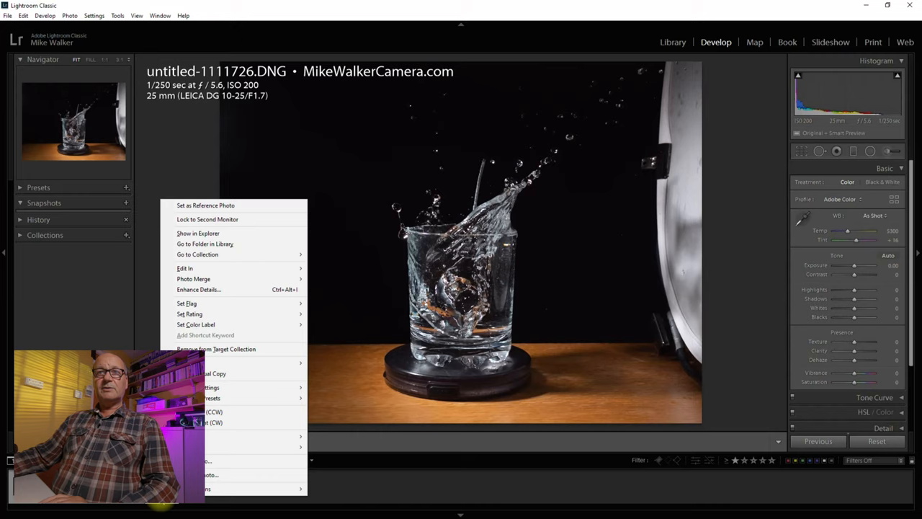
mouse_move(193, 279)
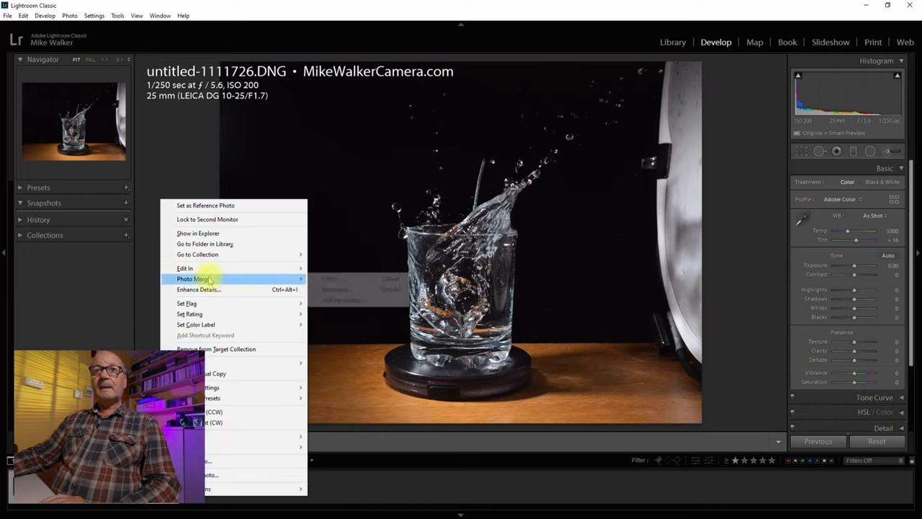
mouse_move(184, 268)
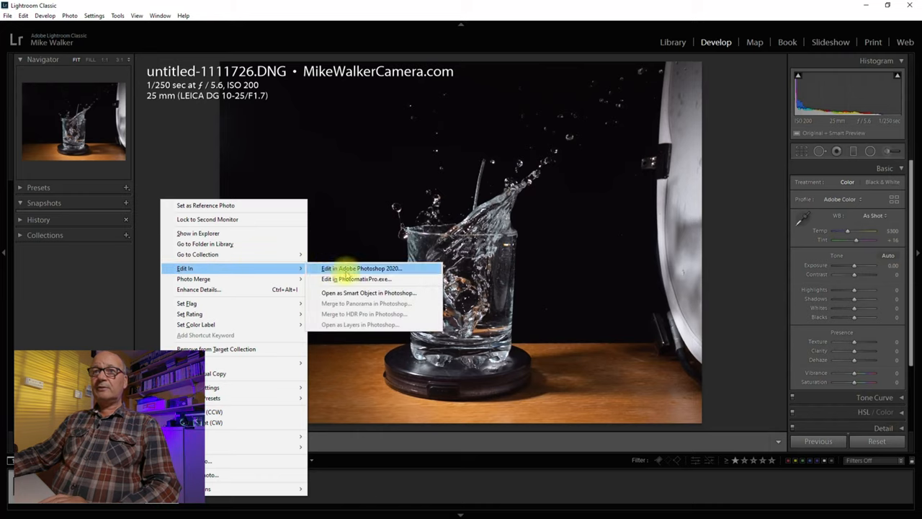
Send the splash-glass photo from Lightroom Classic to Photoshop 2020 for editing
left_click(362, 268)
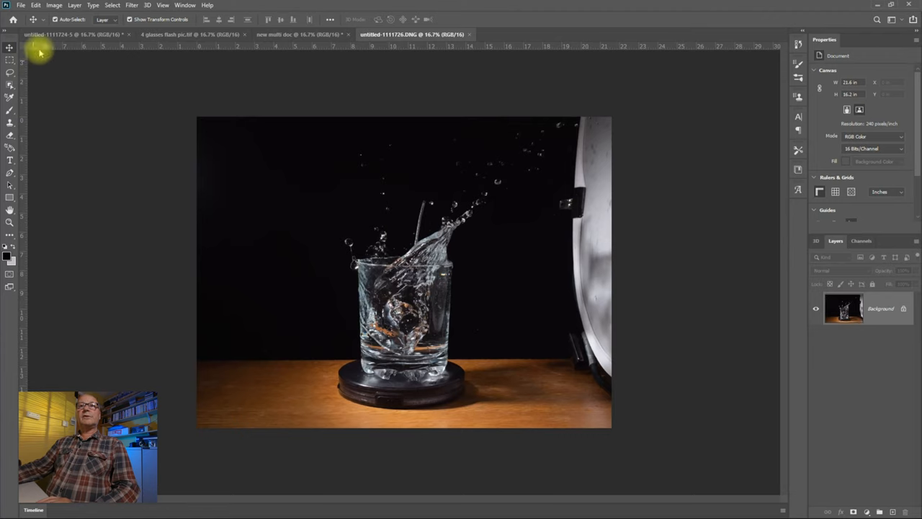
mouse_move(309, 130)
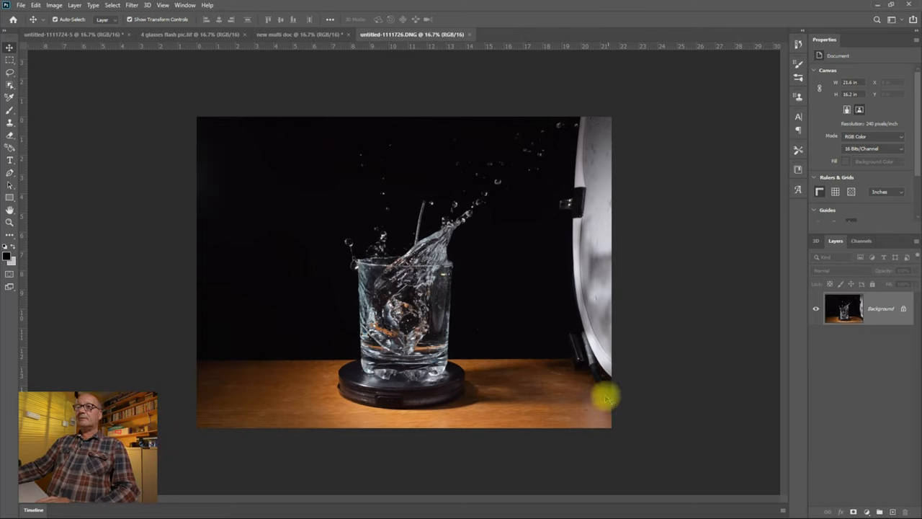
mouse_move(214, 191)
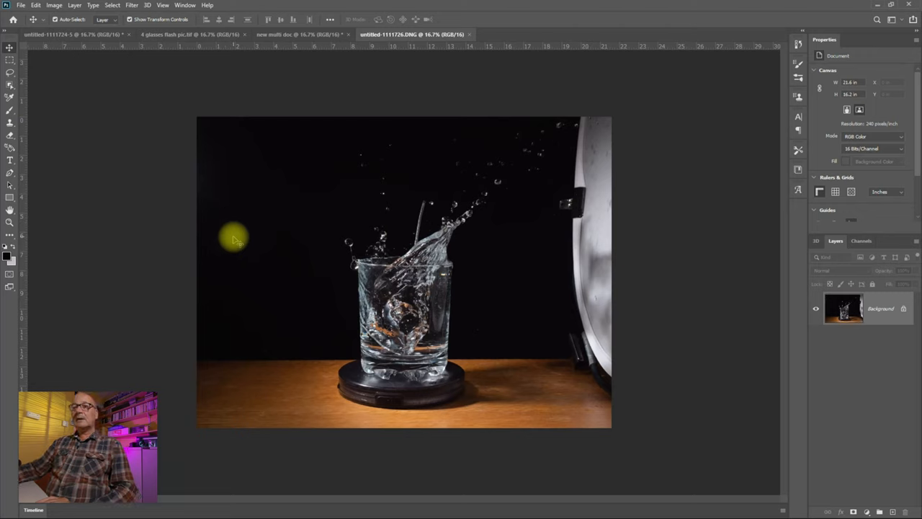
mouse_move(605, 507)
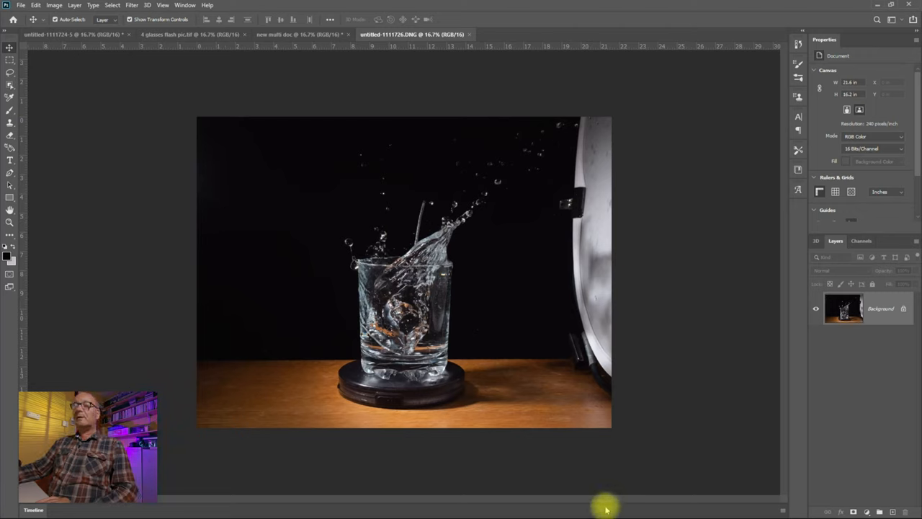
mouse_move(867, 356)
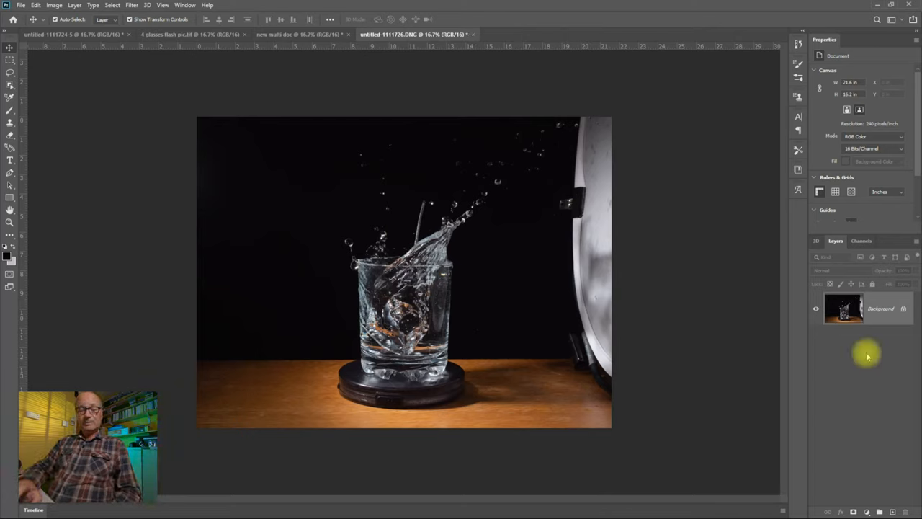
Duplicate the Background layer of the glass photo as Layer 1 (Ctrl+J)
key("ctrl+j")
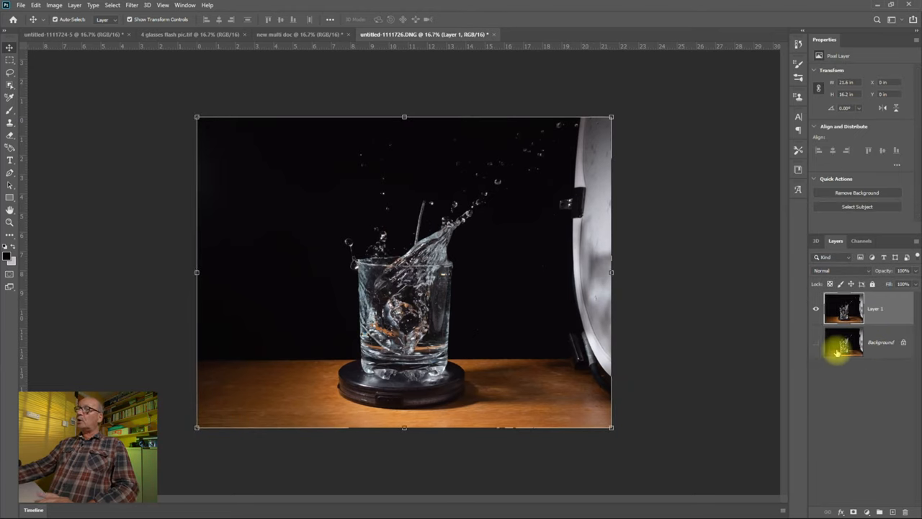
mouse_move(843, 346)
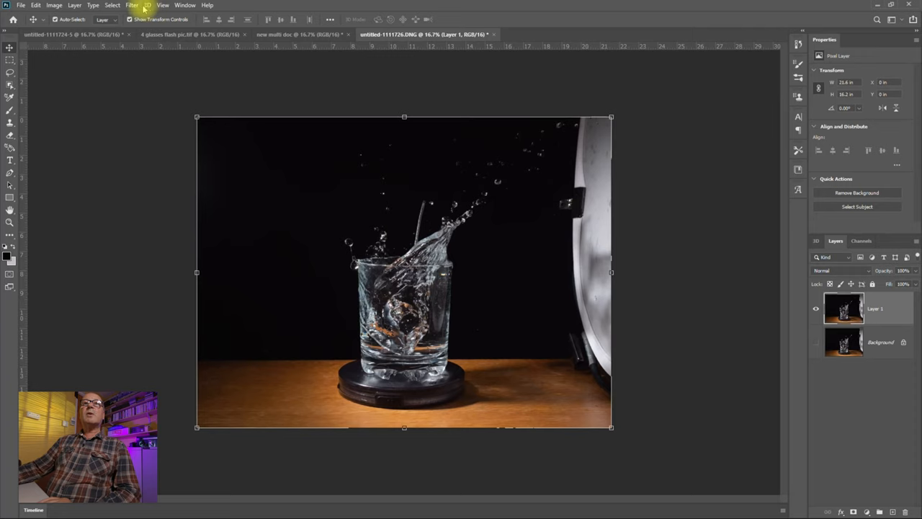
Convert Layer 1 for Smart Filters so it becomes a smart object
left_click(132, 6)
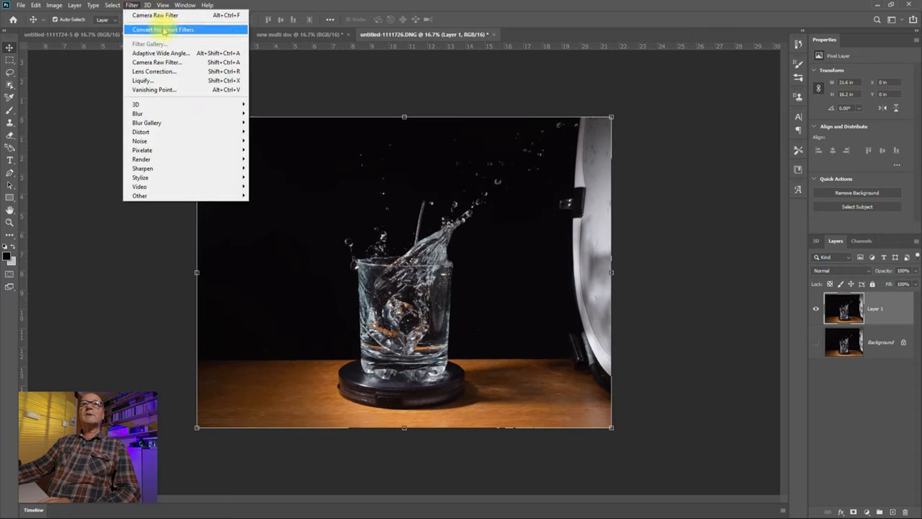
left_click(163, 29)
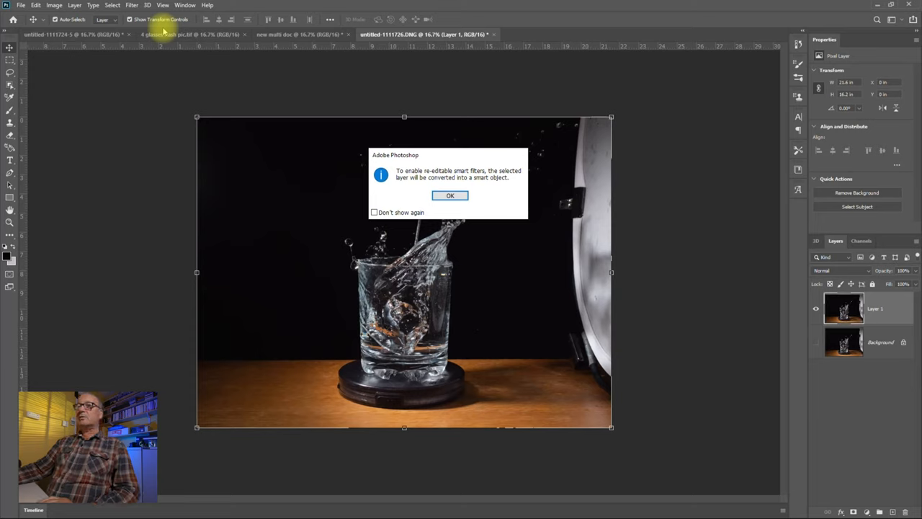
mouse_move(709, 318)
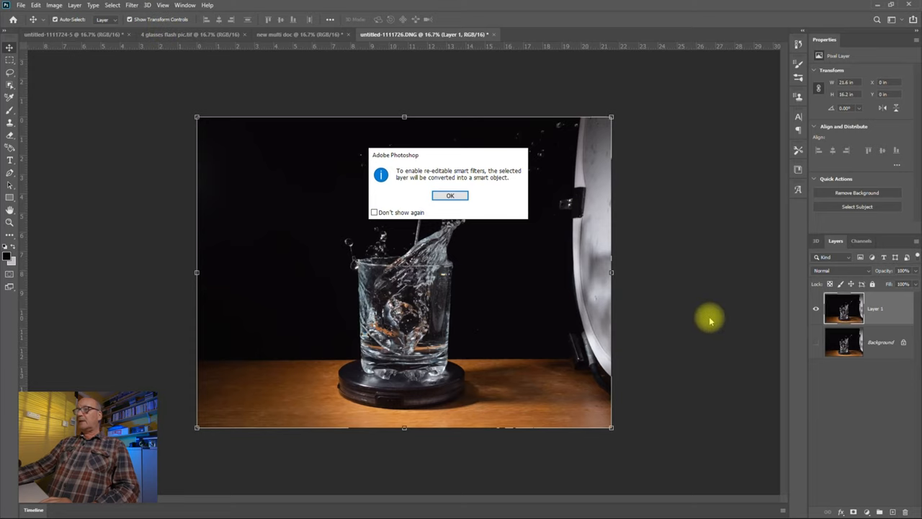
mouse_move(801, 322)
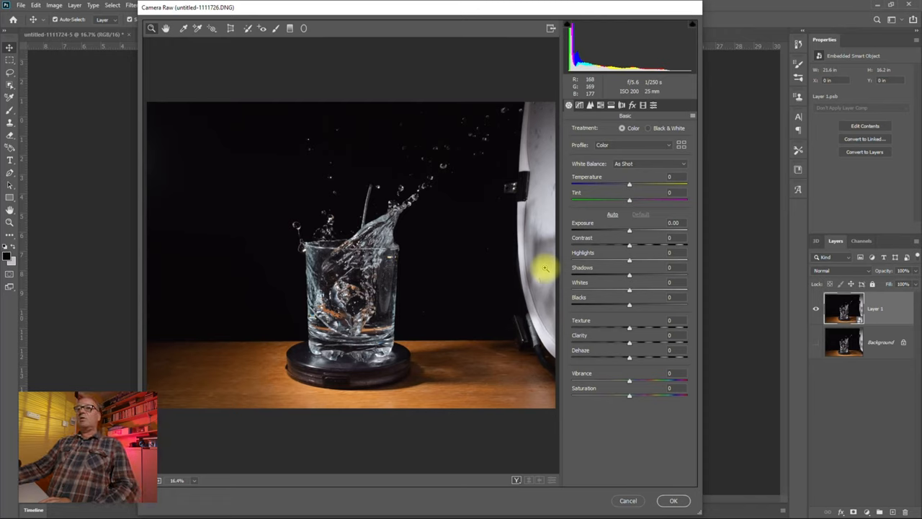
mouse_move(628, 248)
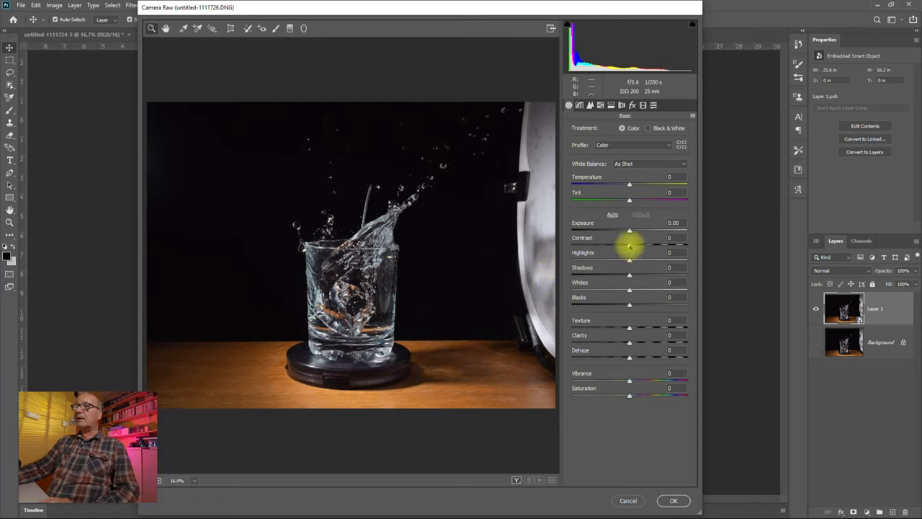
Apply a Camera Raw filter raising contrast, shadows -100, lower blacks, more clarity, dehaze and vibrance
left_click_drag(628, 245, 670, 245)
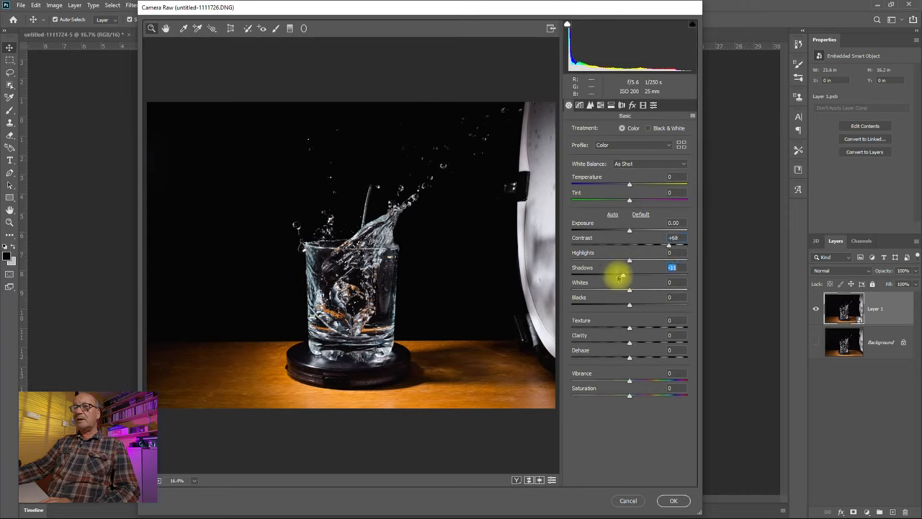
left_click_drag(621, 275, 671, 275)
type("-100")
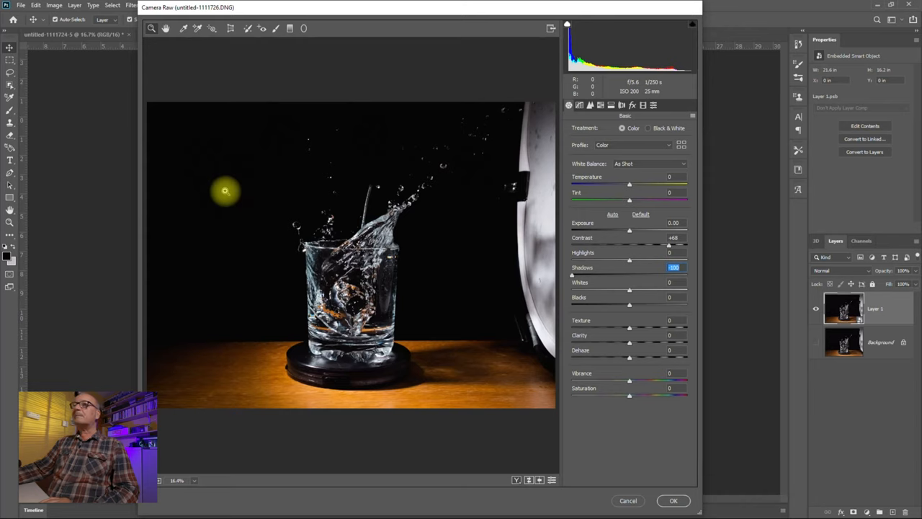
left_click(568, 23)
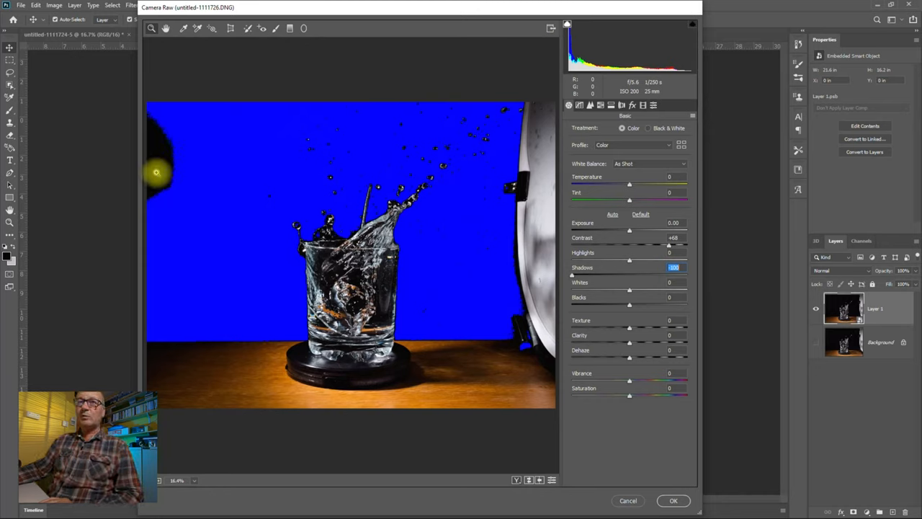
mouse_move(171, 193)
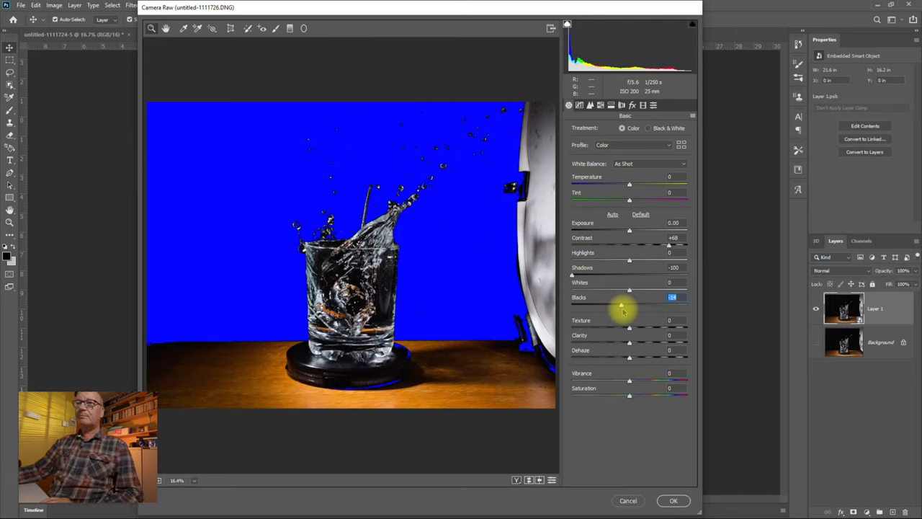
mouse_move(654, 328)
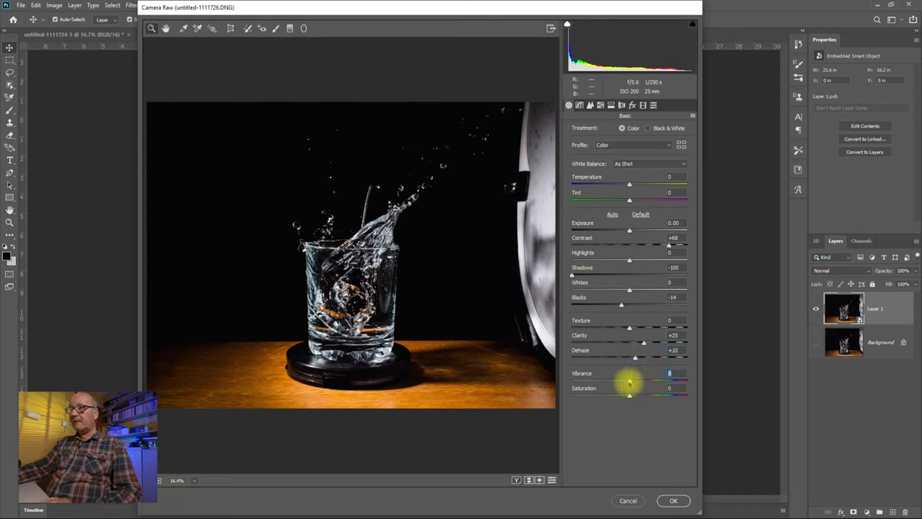
left_click_drag(628, 381, 645, 381)
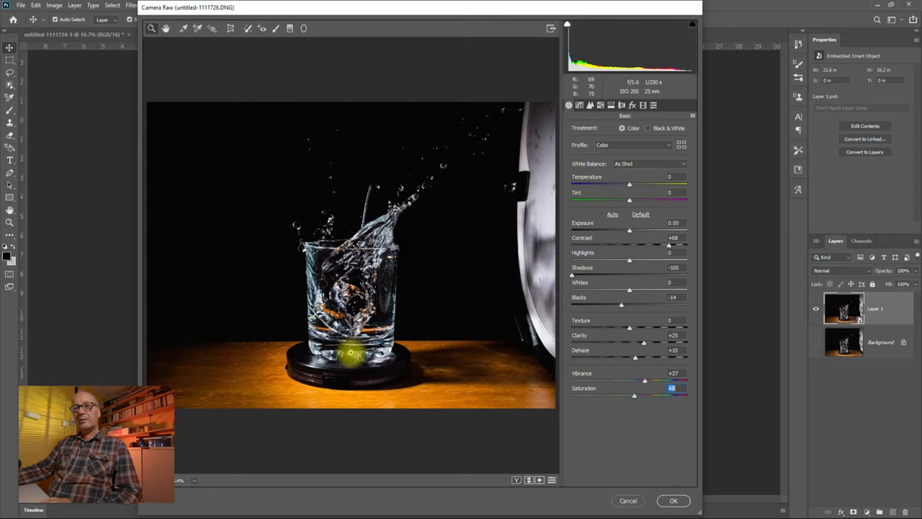
mouse_move(389, 273)
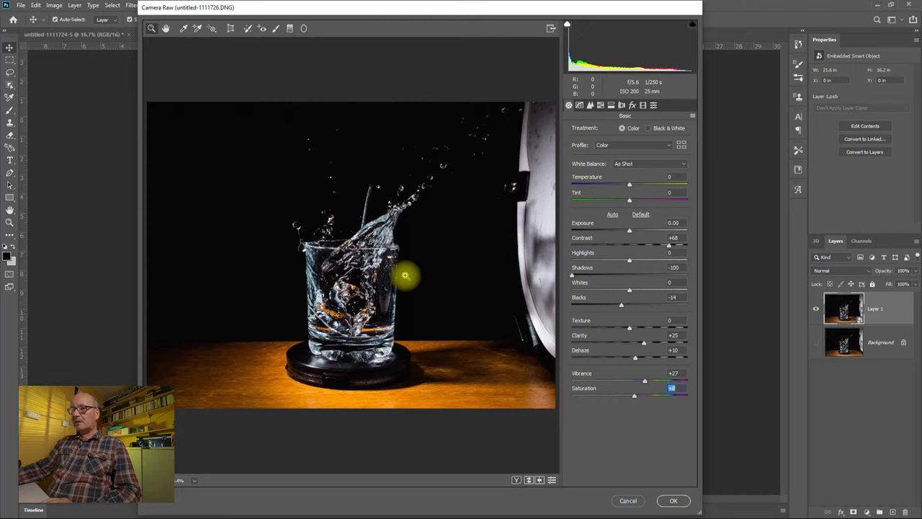
mouse_move(525, 53)
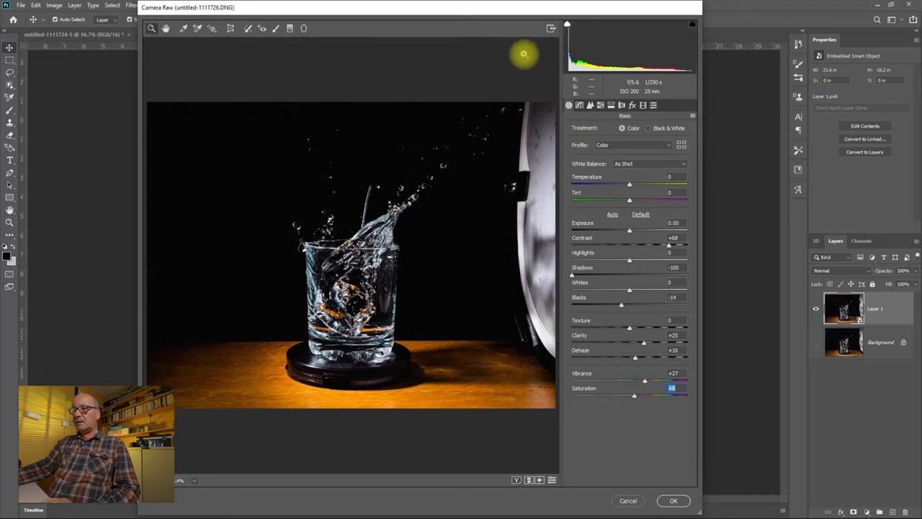
left_click(673, 500)
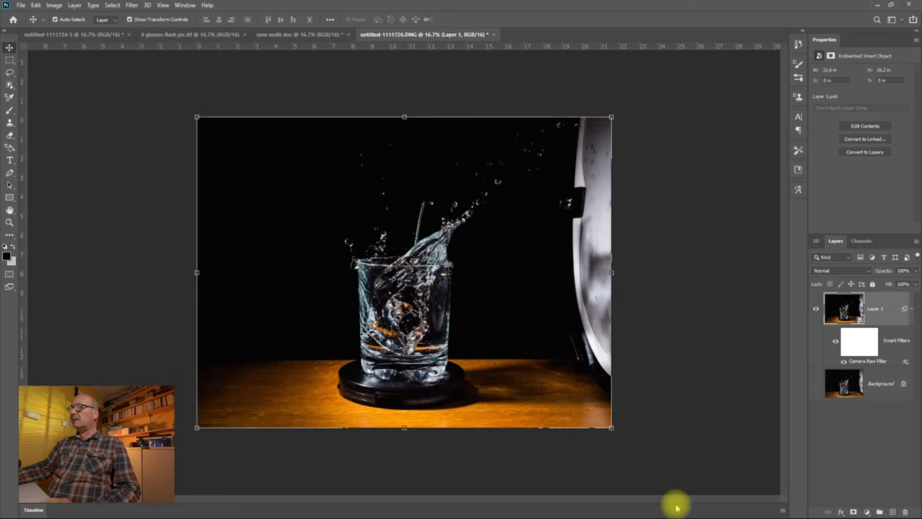
mouse_move(661, 503)
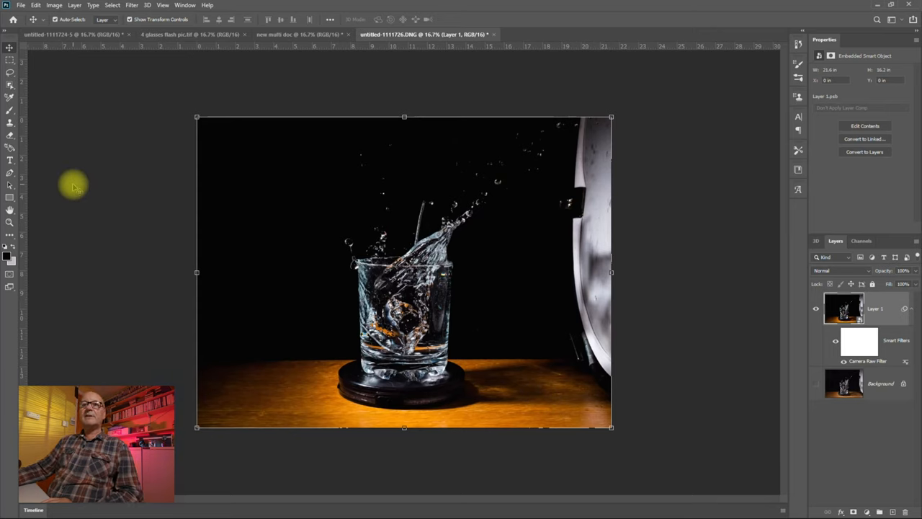
mouse_move(36, 93)
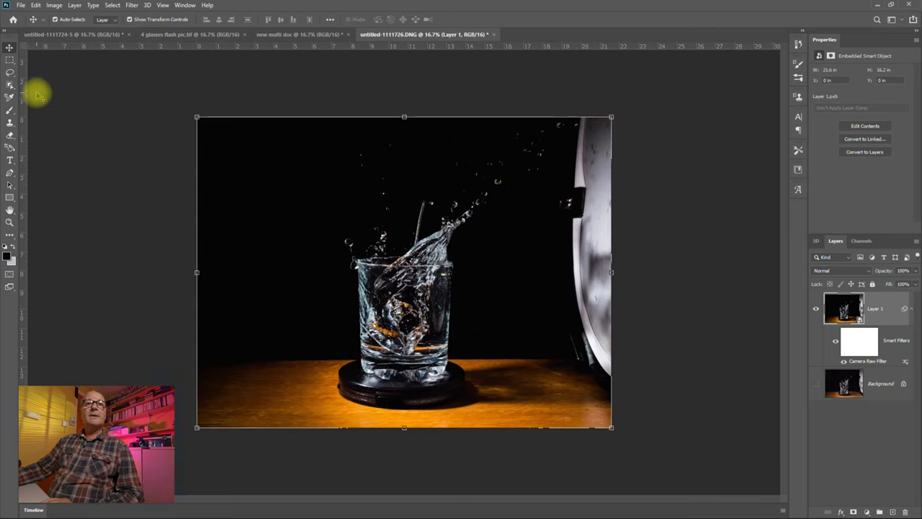
mouse_move(79, 172)
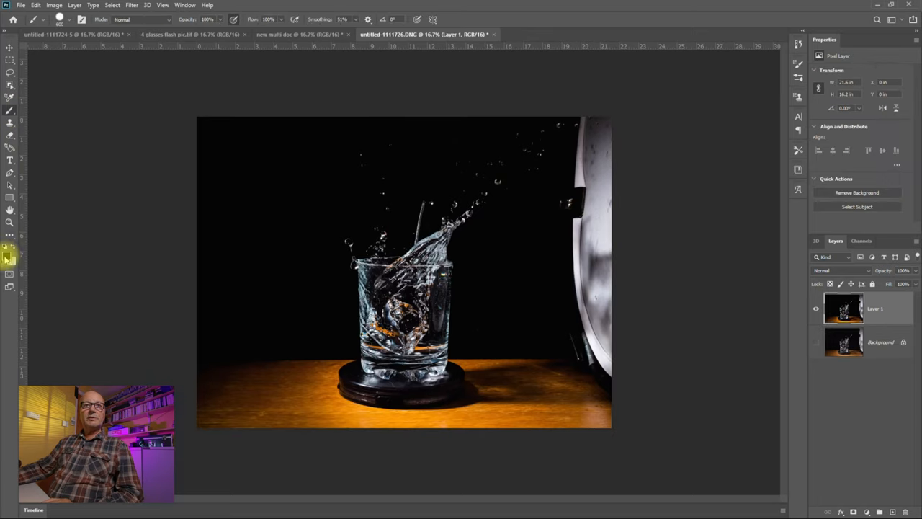
Set the brush colour to black and paint over the light stand on the right
left_click(9, 248)
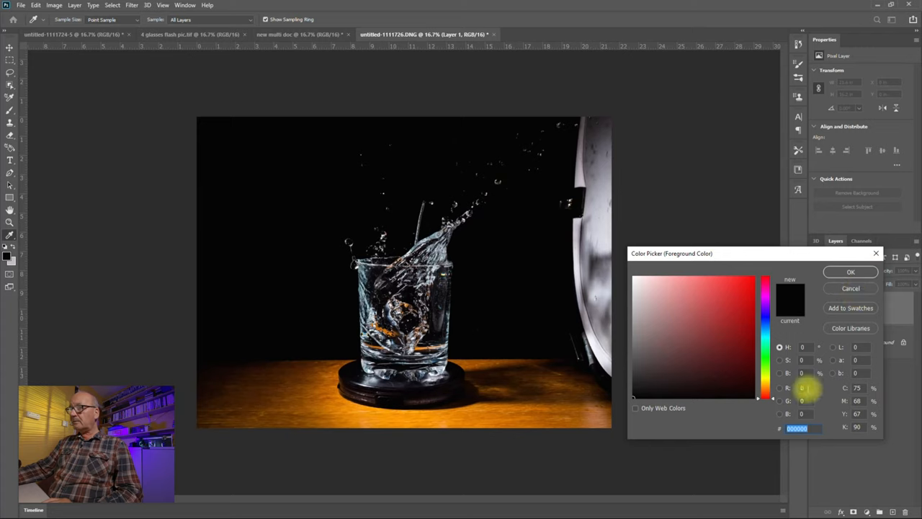
left_click(851, 271)
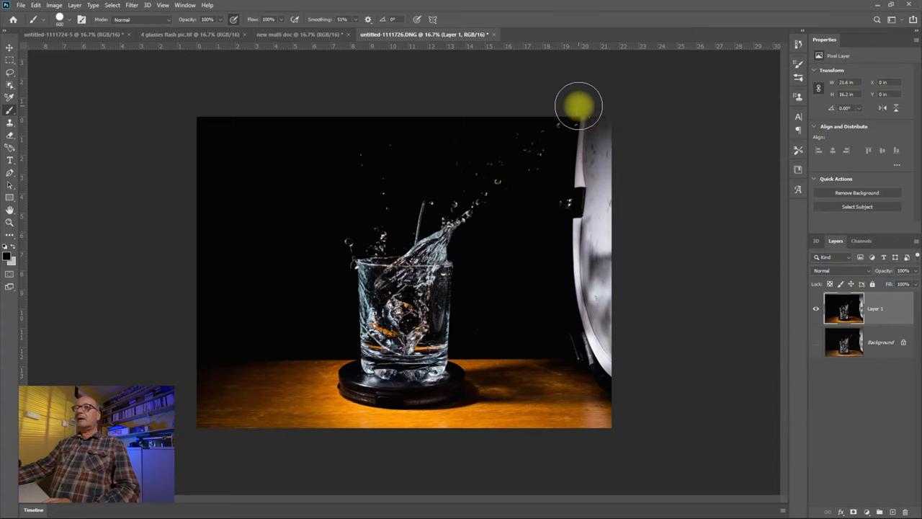
left_click_drag(579, 107, 591, 180)
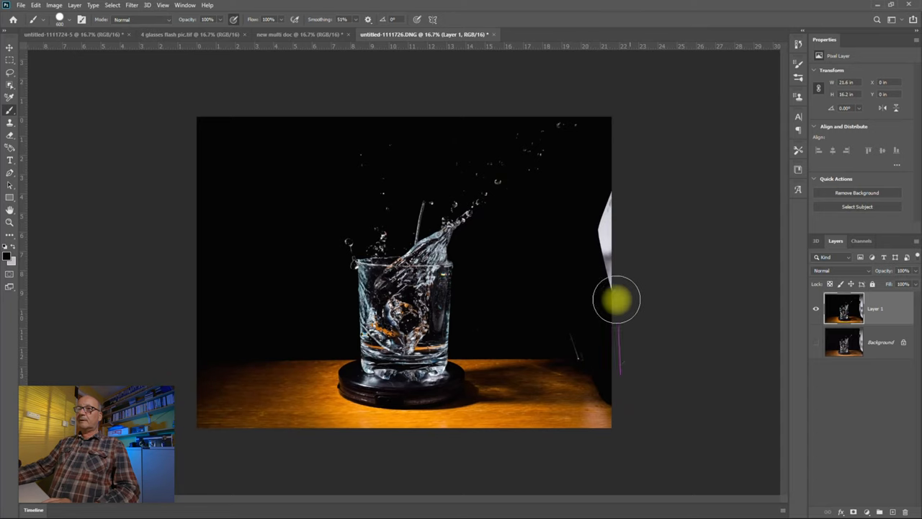
left_click_drag(618, 299, 605, 444)
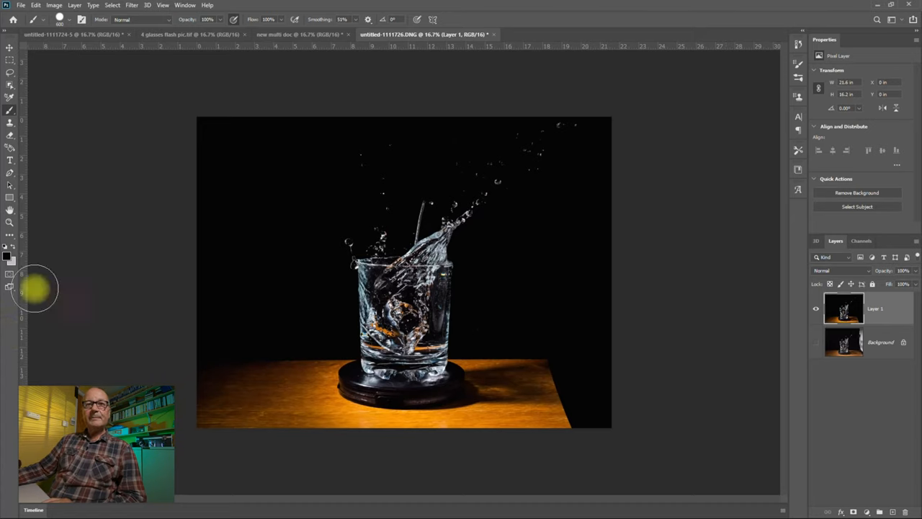
mouse_move(555, 382)
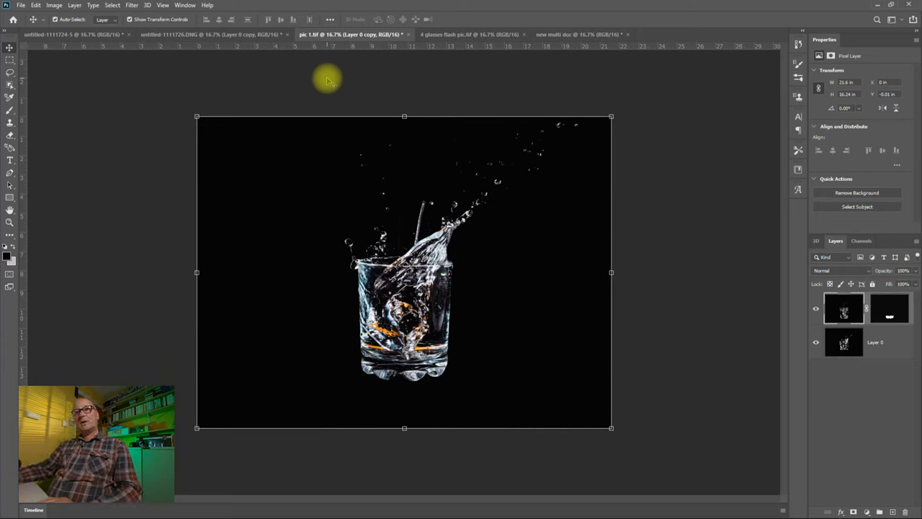
mouse_move(496, 78)
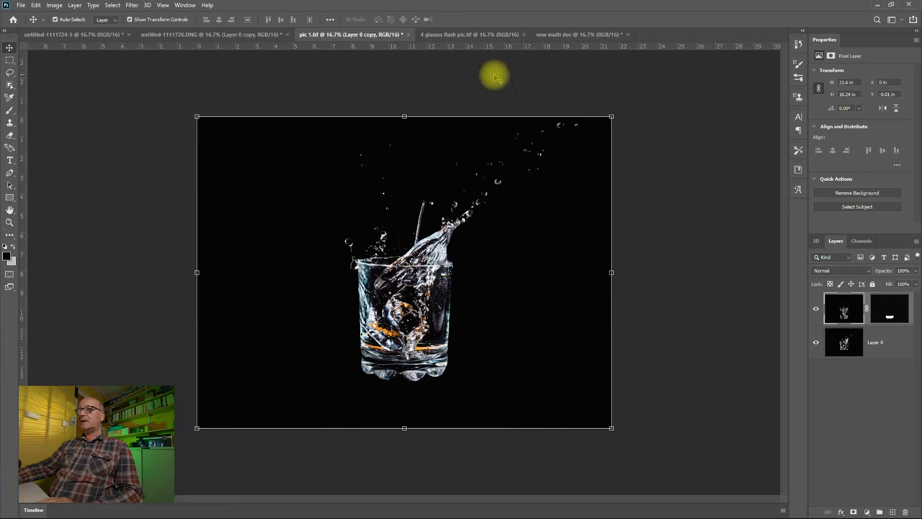
mouse_move(691, 198)
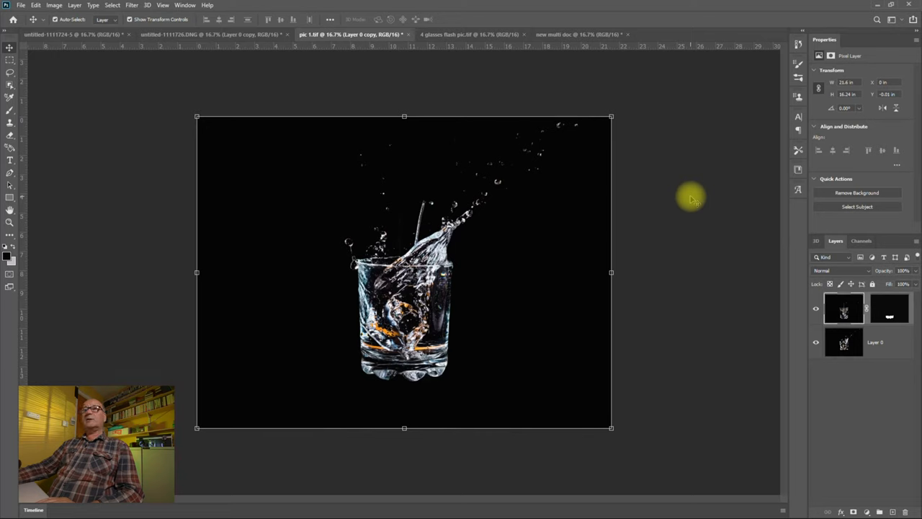
mouse_move(617, 81)
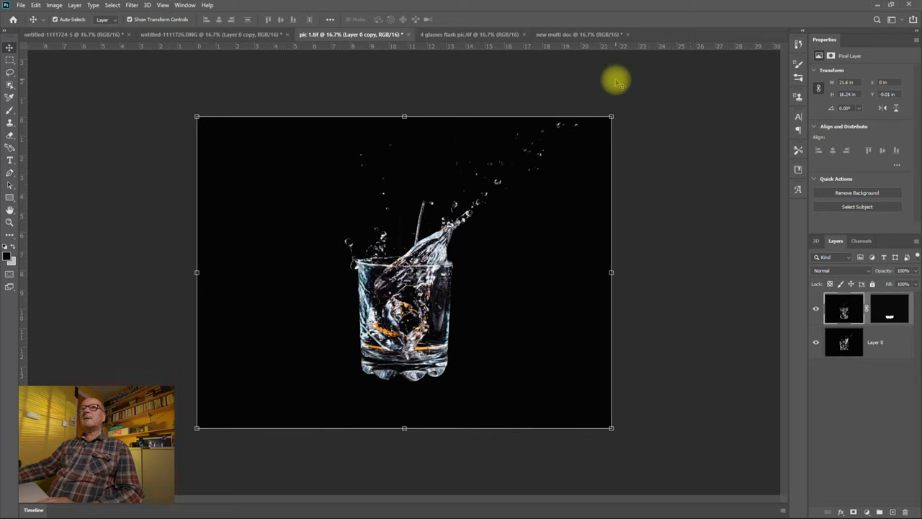
Bring up the Edit commands to fill the new blank canvas
left_click(676, 34)
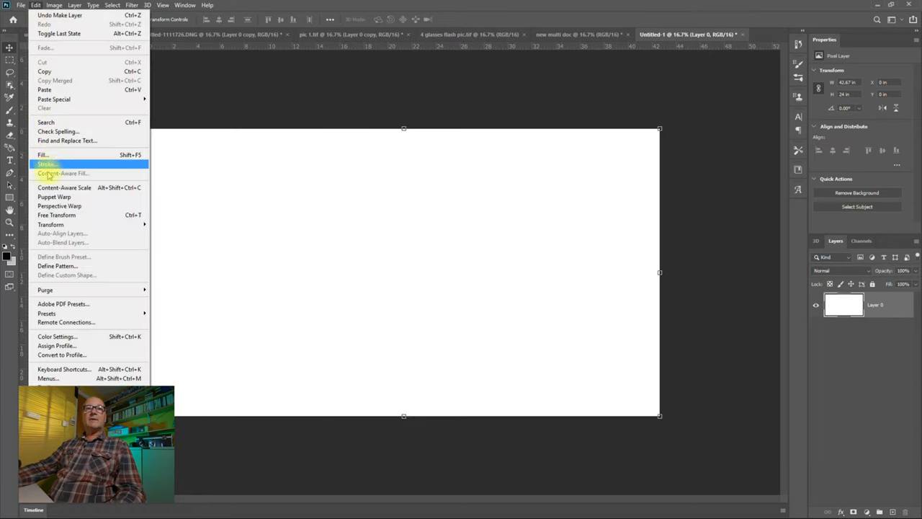
Fill the canvas with black and place pic 1.tif as an embedded glass layer
left_click(43, 154)
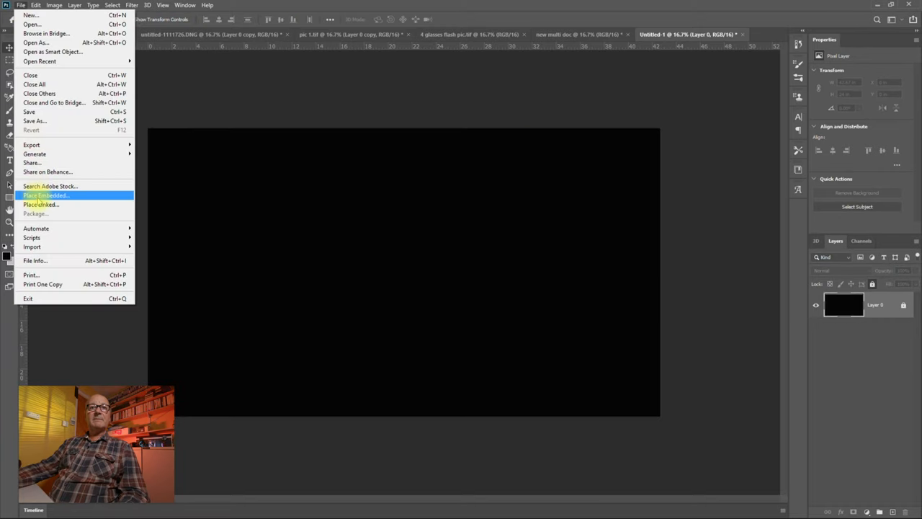
left_click(46, 196)
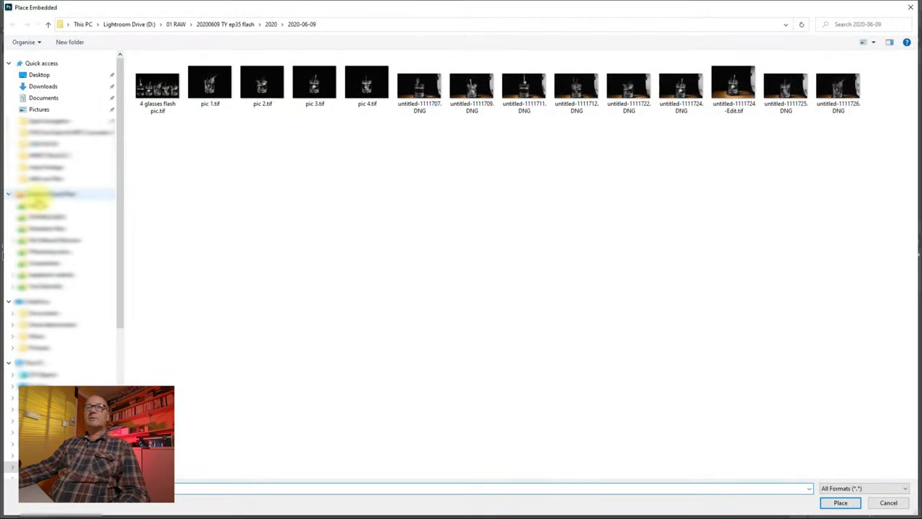
left_click(210, 82)
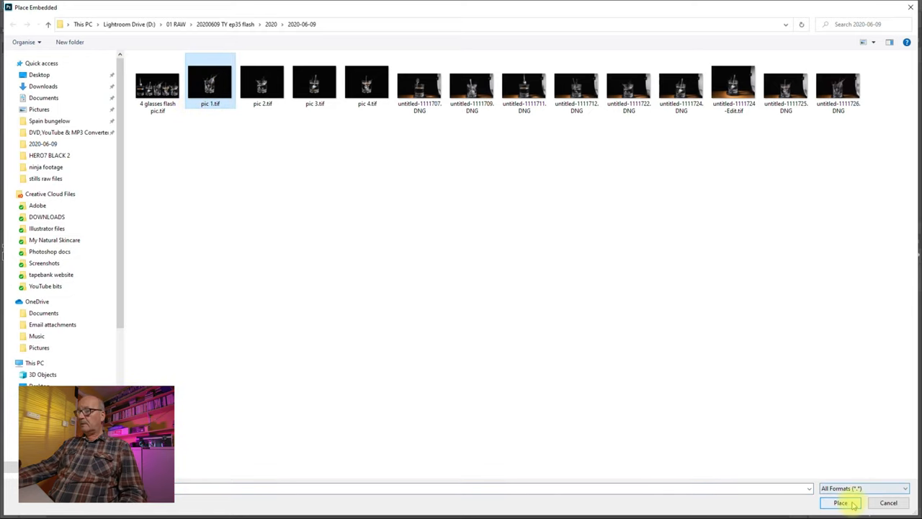
left_click(839, 501)
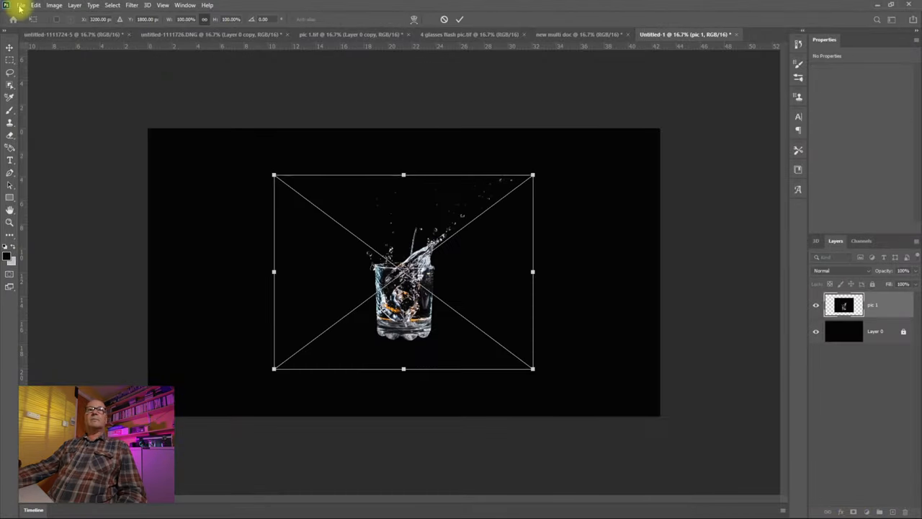
Place the remaining glass images as embedded layers and start choosing a blending mode
left_click(20, 6)
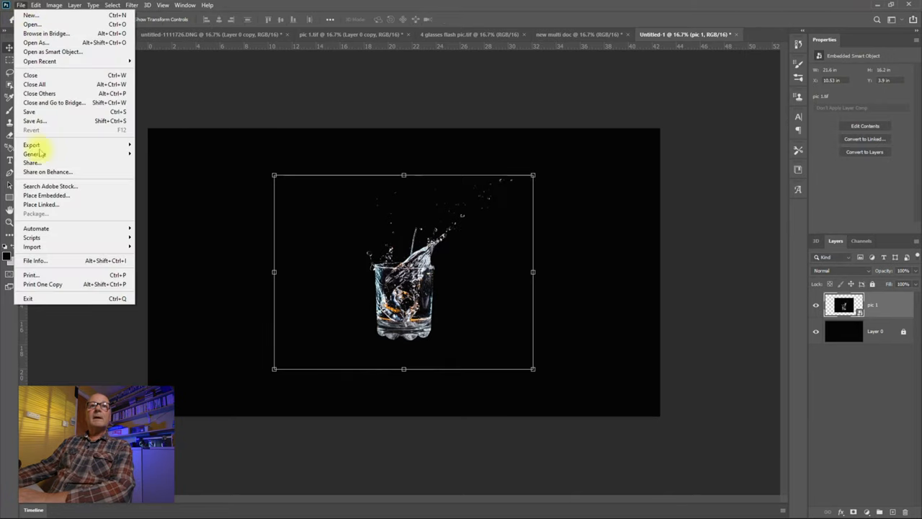
left_click(46, 196)
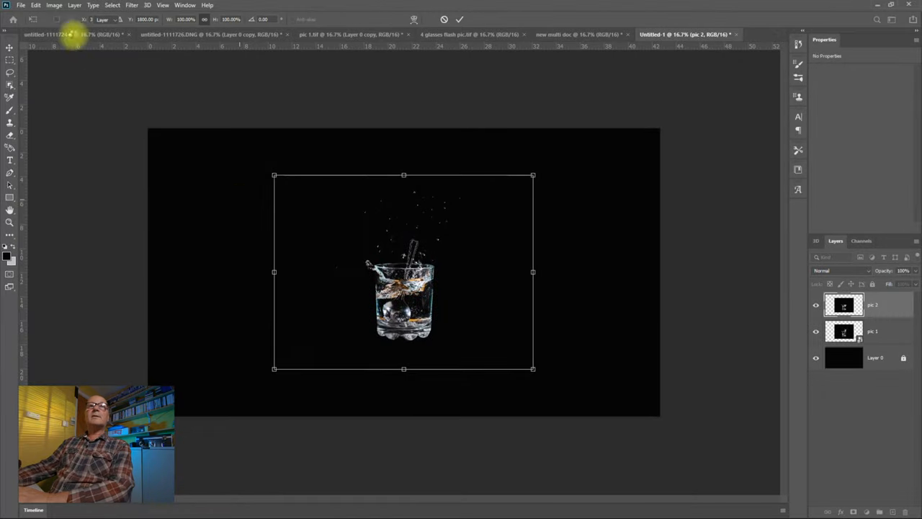
left_click(20, 6)
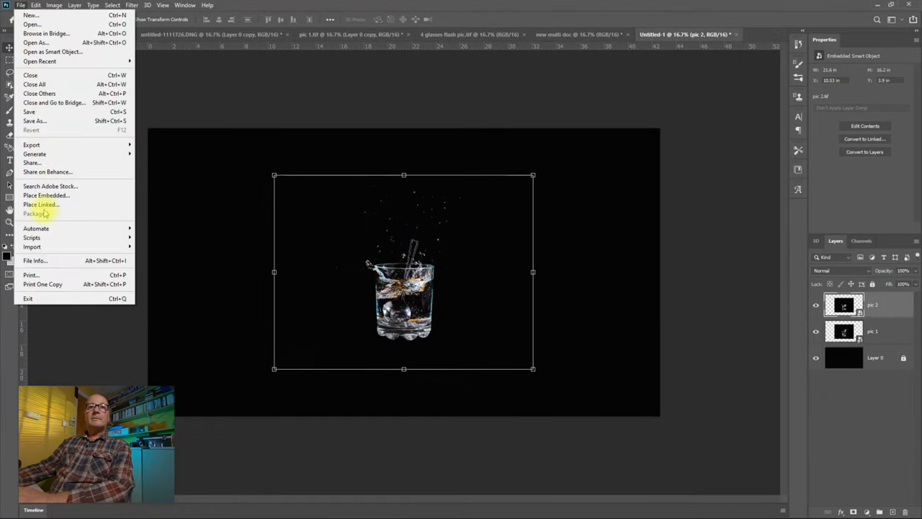
left_click(46, 196)
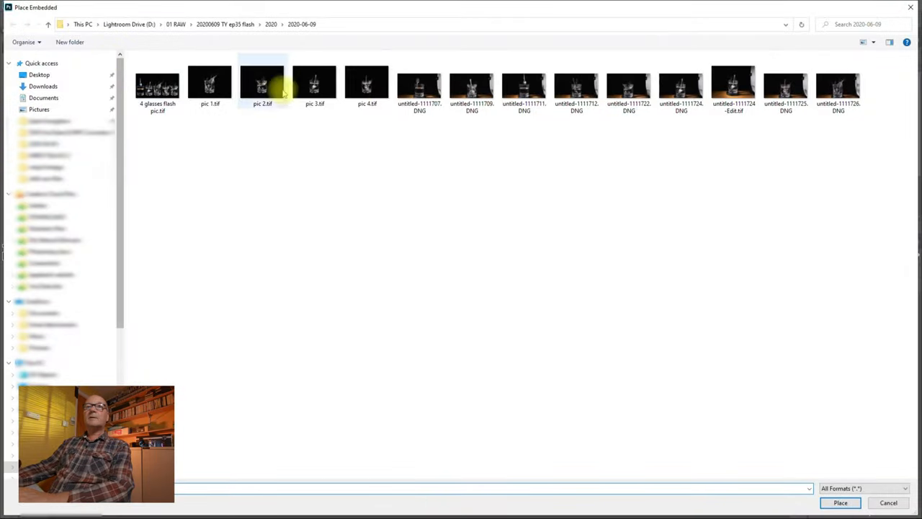
left_click(840, 502)
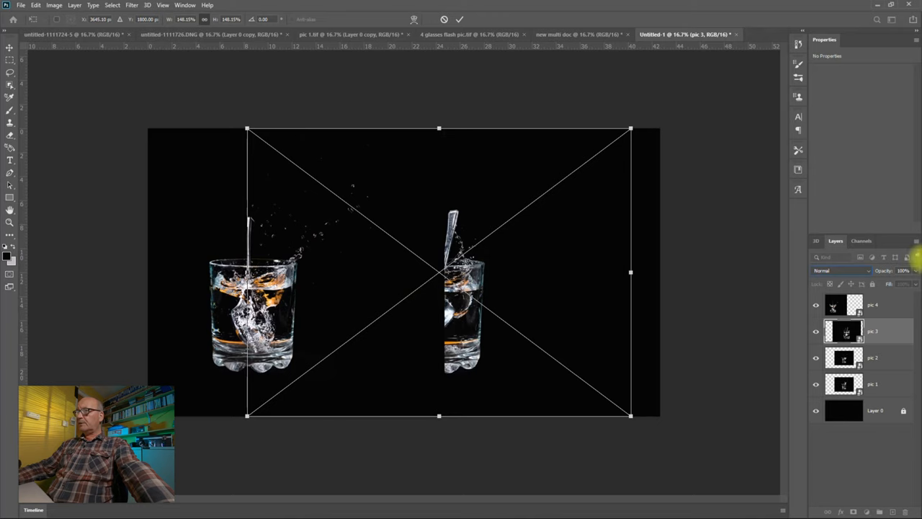
left_click(844, 271)
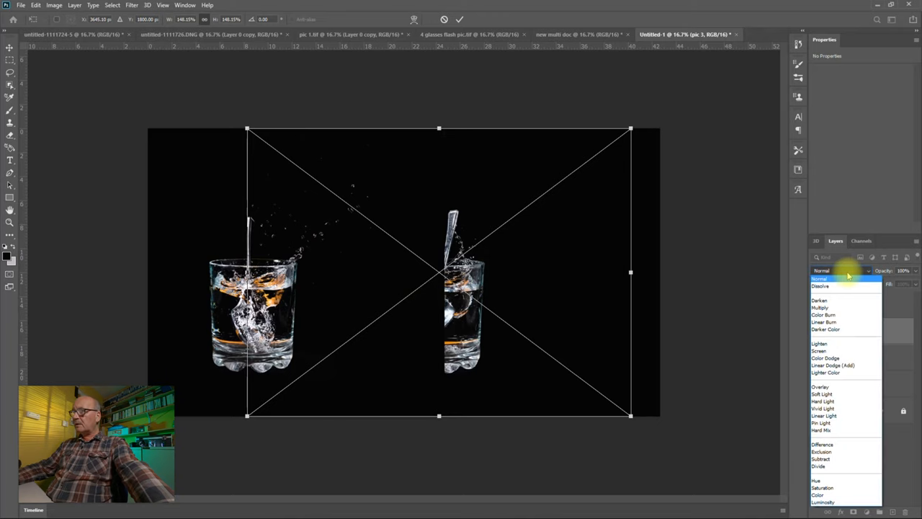